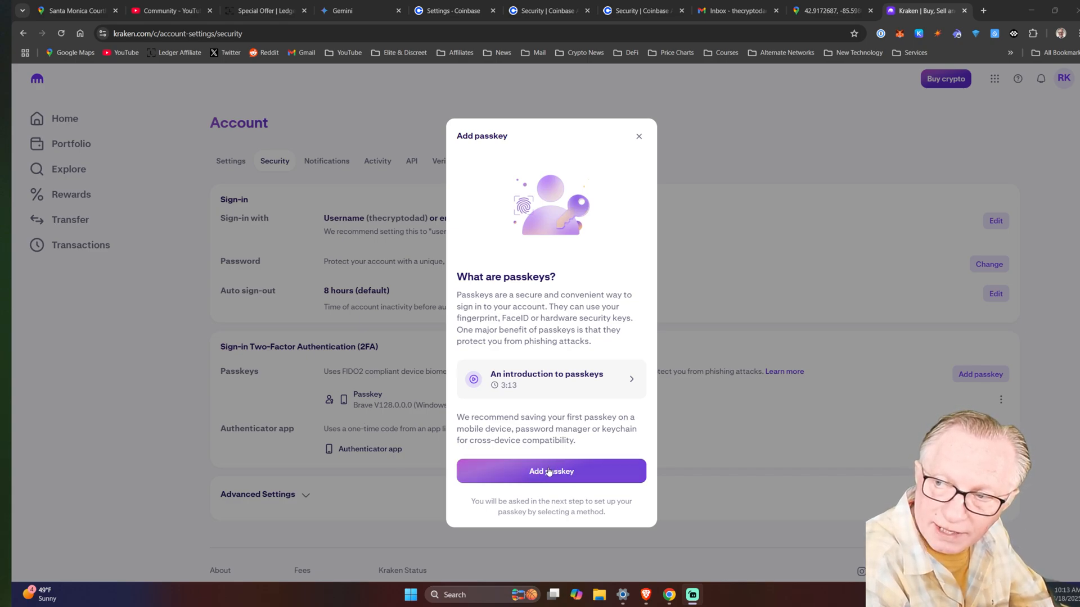
Add a Kraken passkey on the Ledger security key and confirm it was saved
left_click(550, 471)
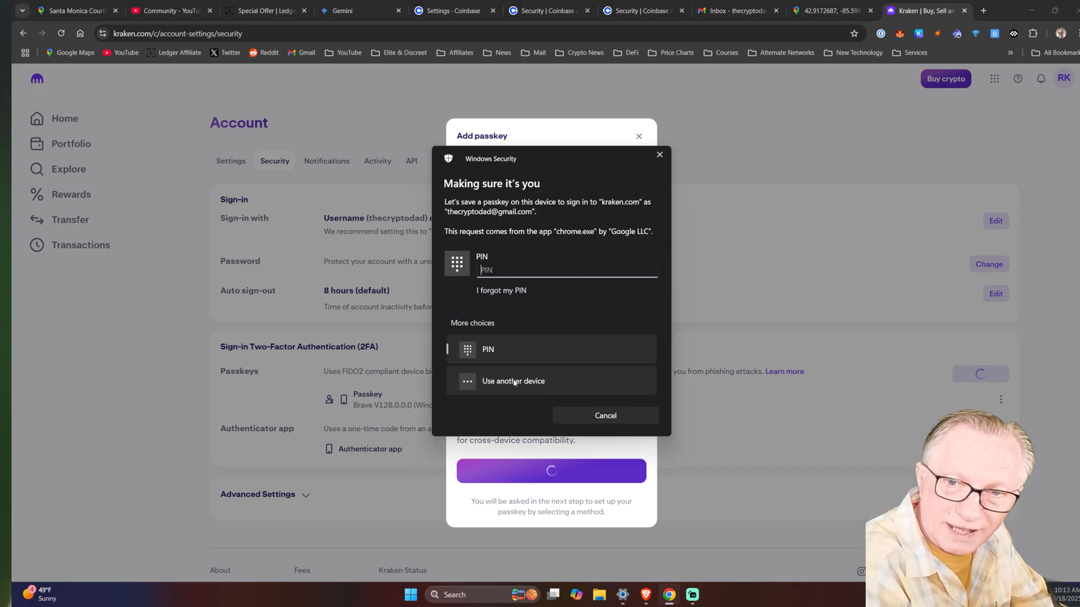
mouse_move(500, 403)
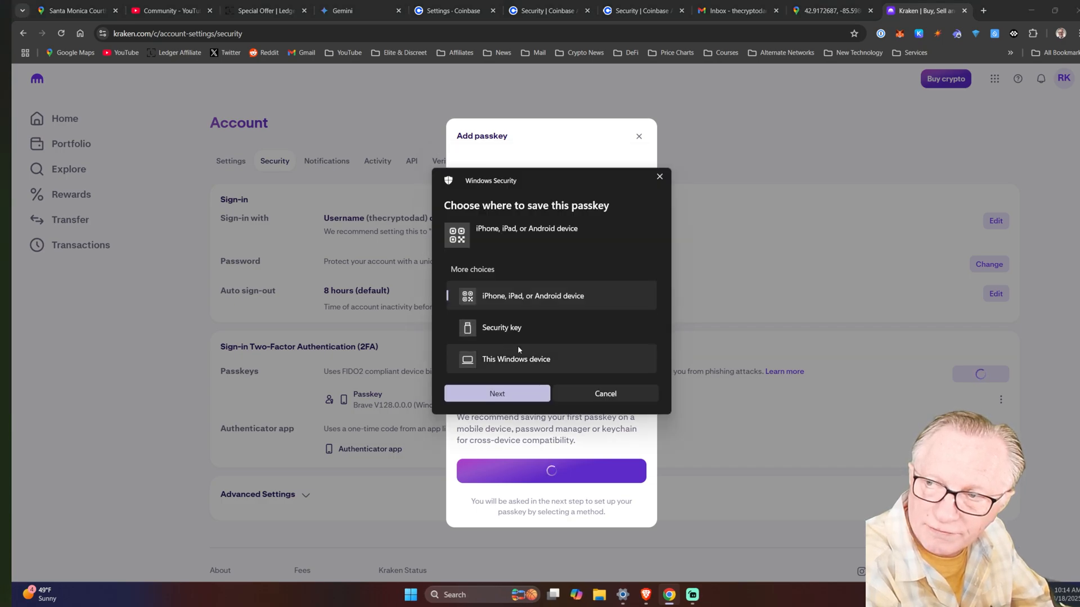
left_click(501, 327)
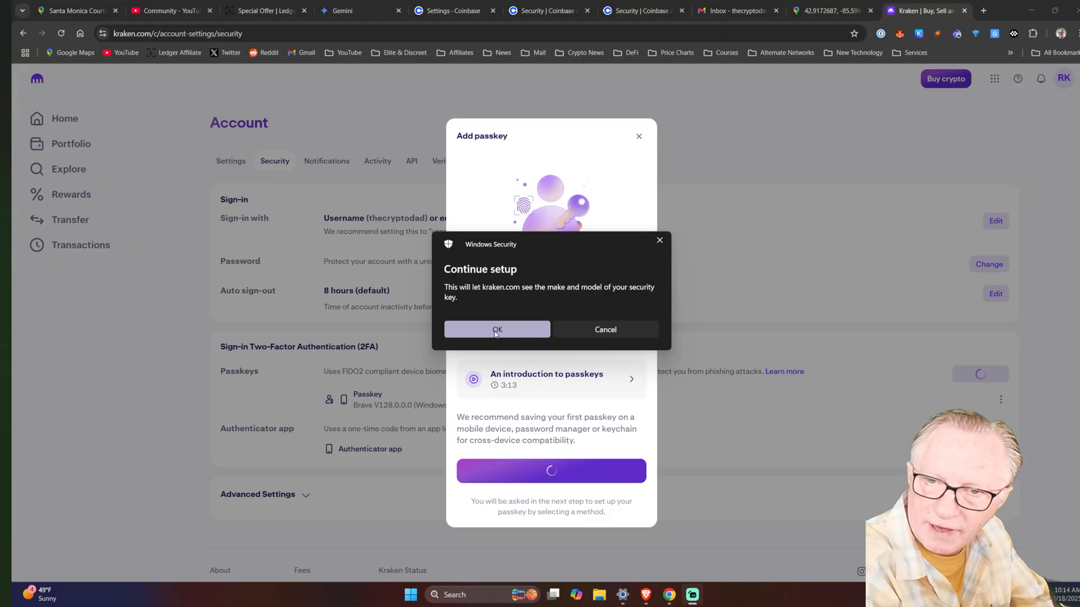
left_click(496, 330)
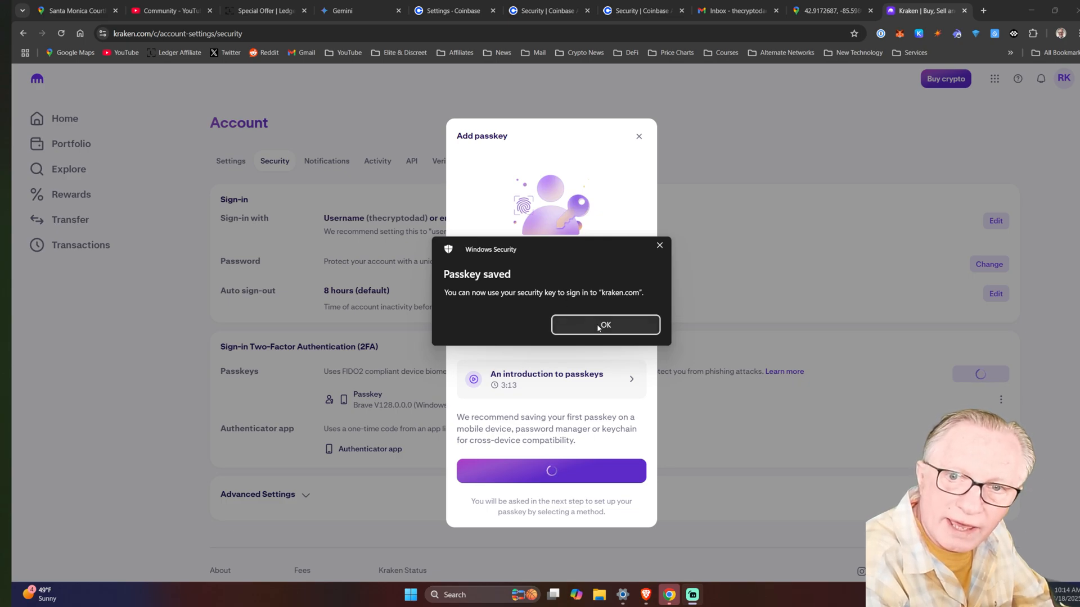
mouse_move(597, 336)
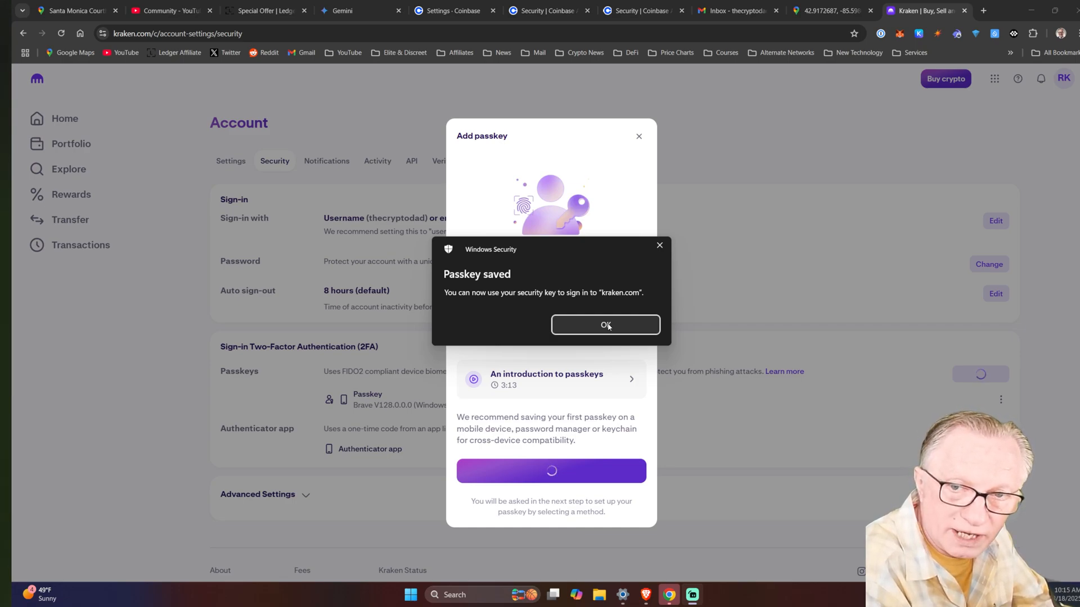
left_click(605, 324)
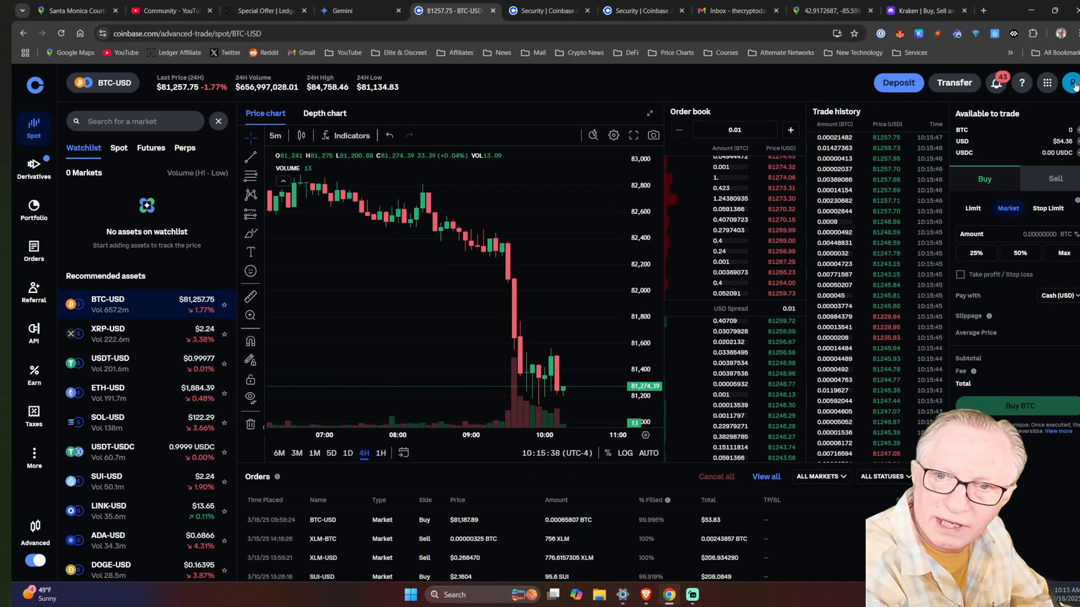
Go to Coinbase Settings > Security > 2-step verification and expand the Passkey list showing Ledger Stax
left_click(1073, 82)
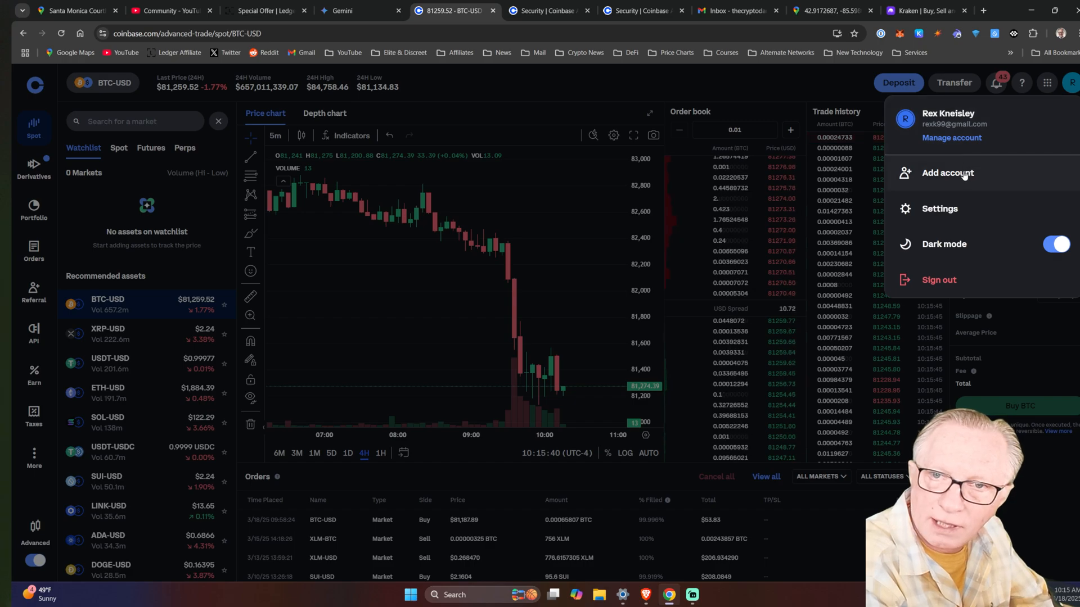
left_click(940, 209)
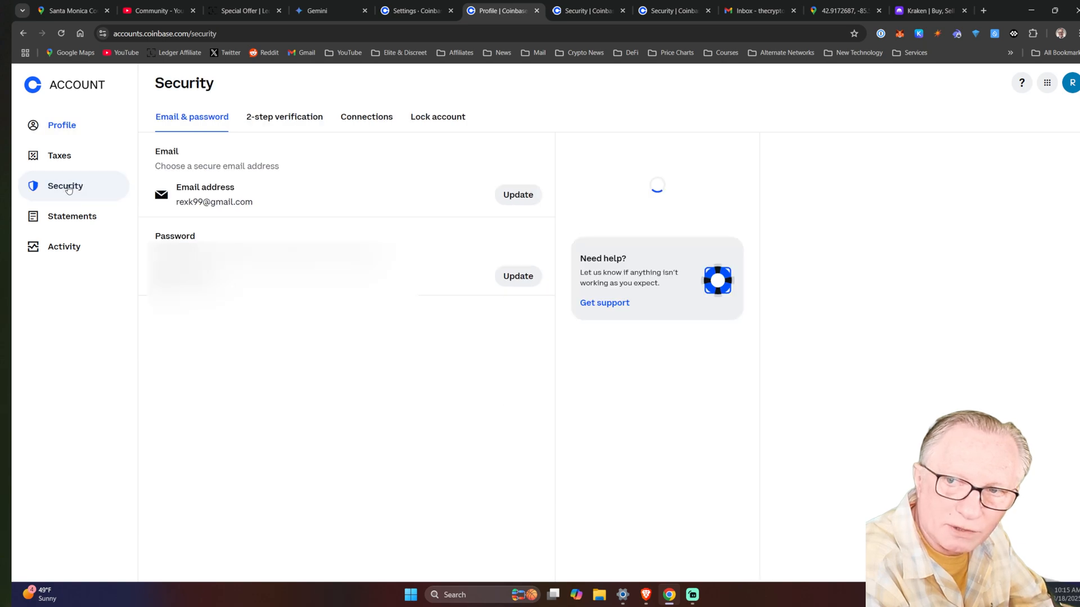
left_click(283, 116)
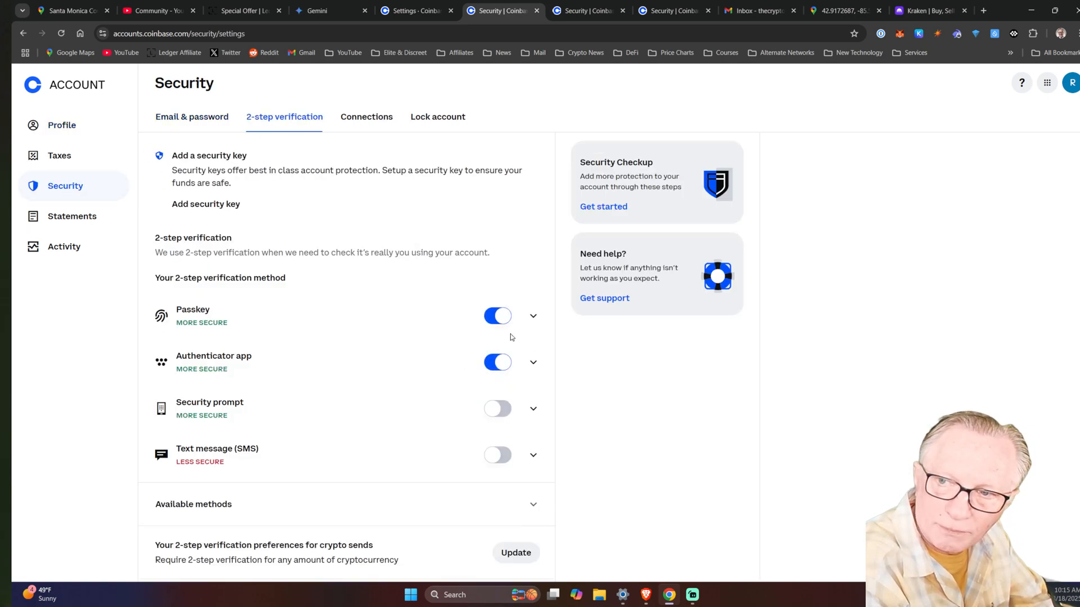
left_click(532, 316)
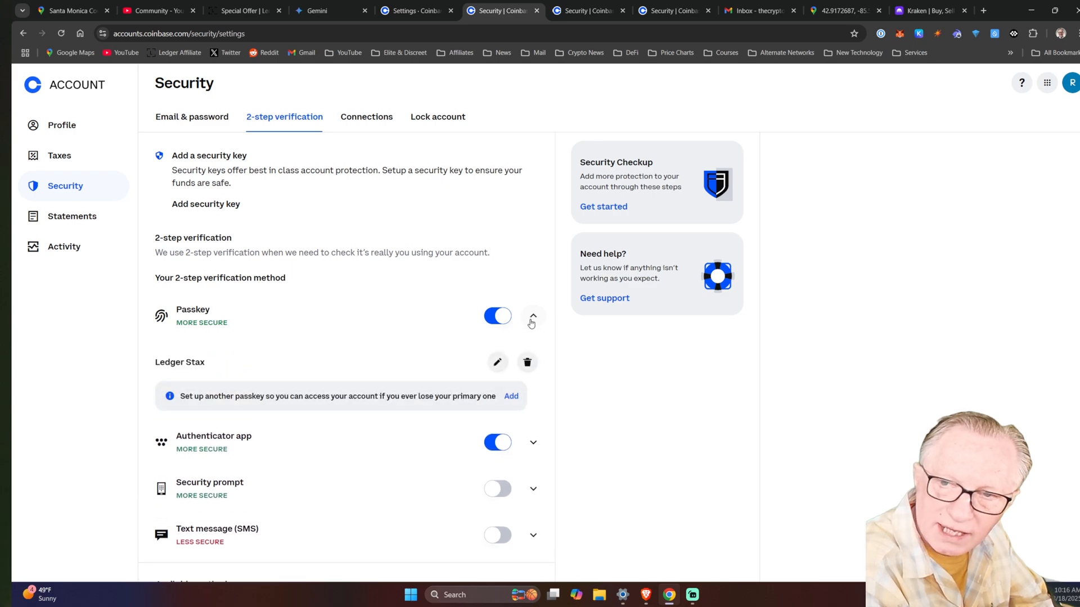
mouse_move(528, 325)
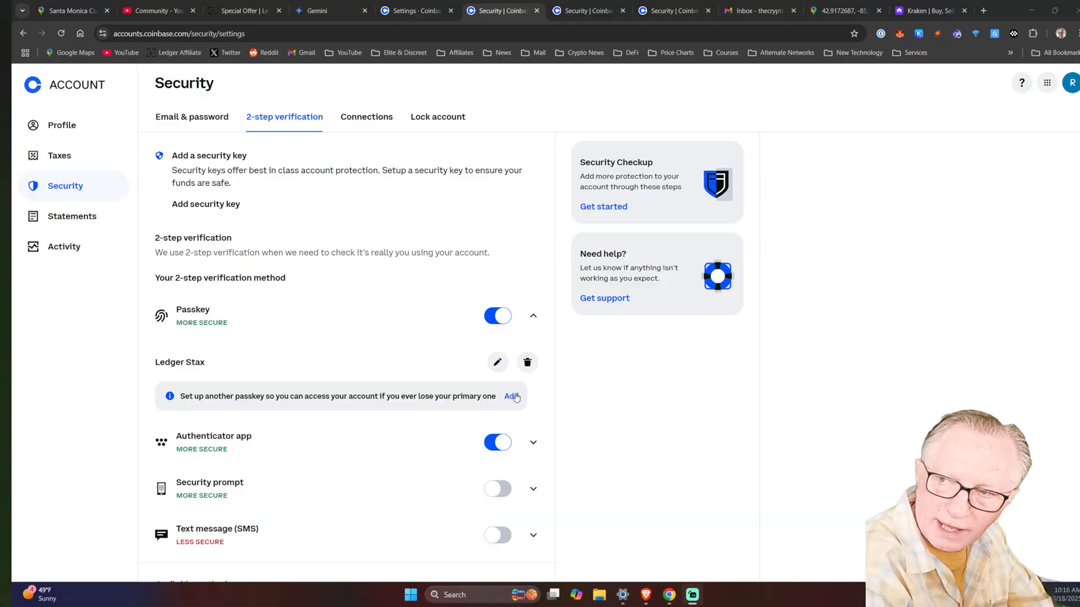
Start adding a second Coinbase passkey, verifying identity with the existing Ledger security key
left_click(511, 396)
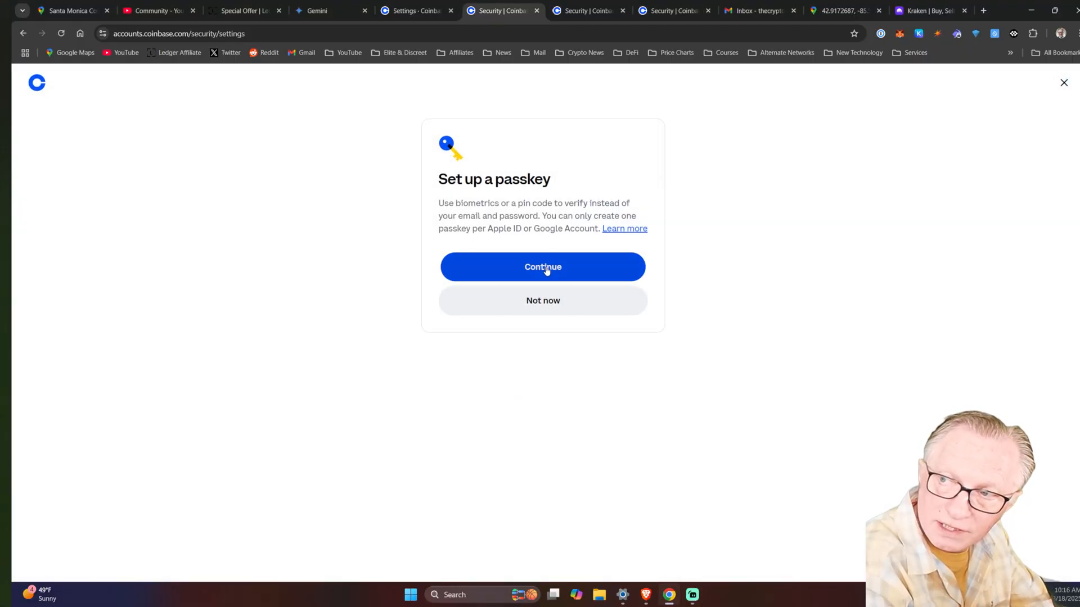
left_click(542, 268)
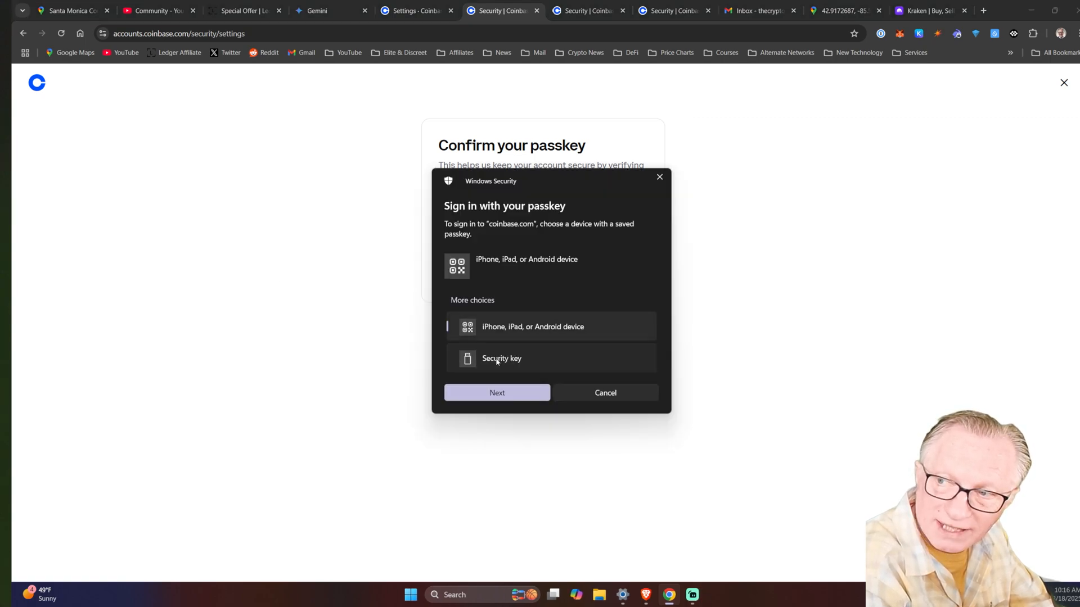
left_click(501, 358)
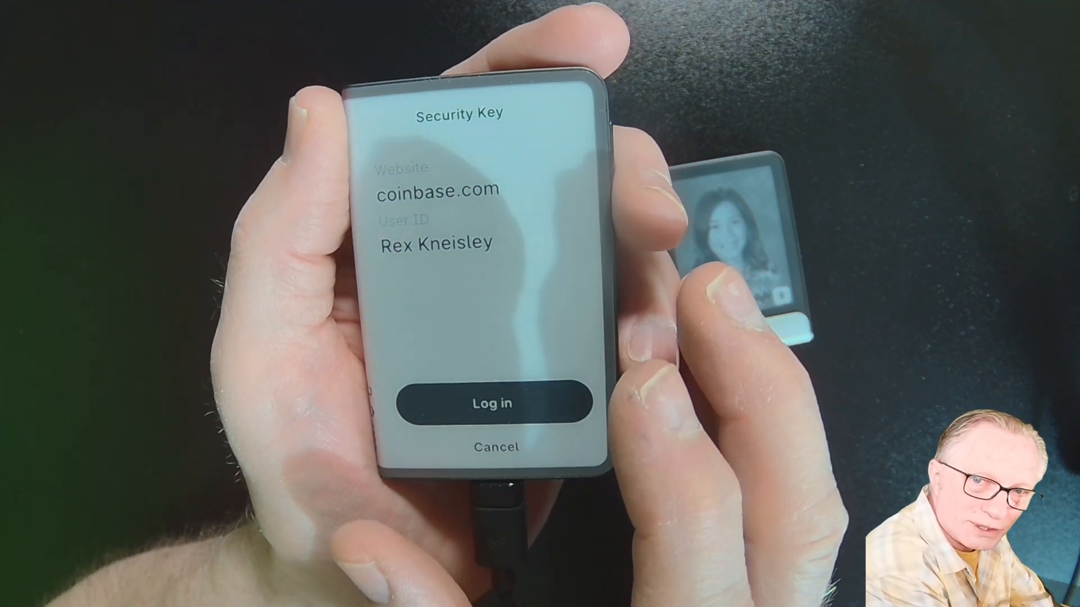
left_click(495, 403)
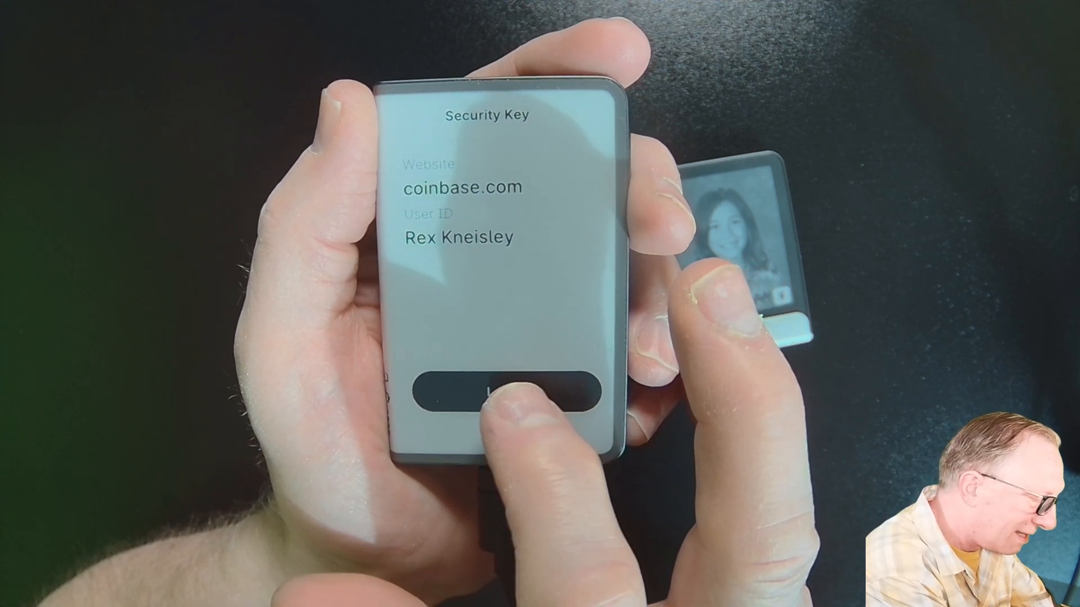
left_click(503, 393)
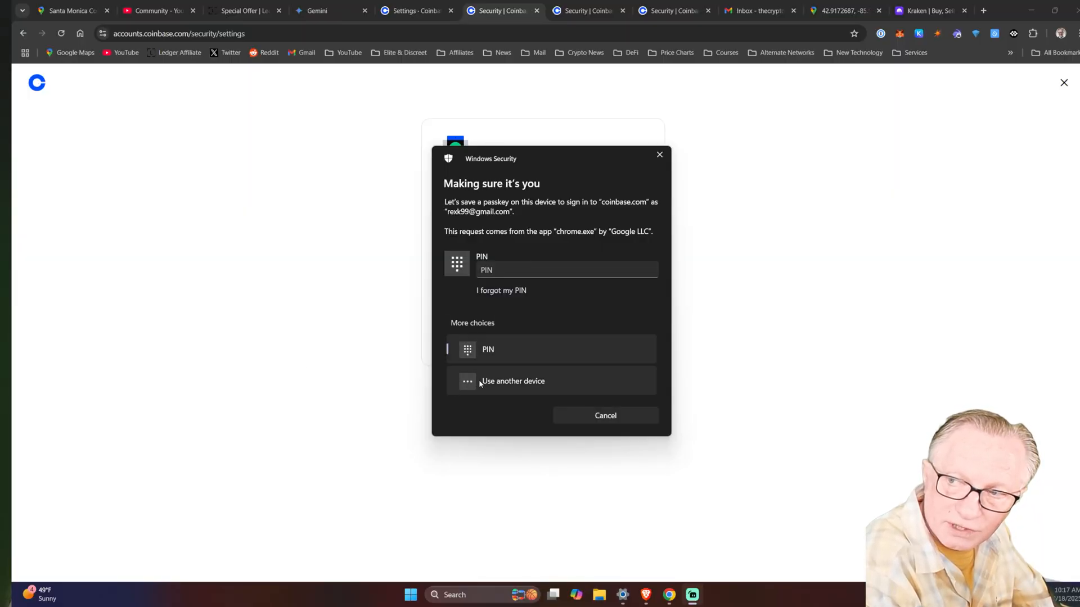
Save the new Coinbase passkey on the Ledger security key as Passkey 2 and return to security settings
left_click(513, 381)
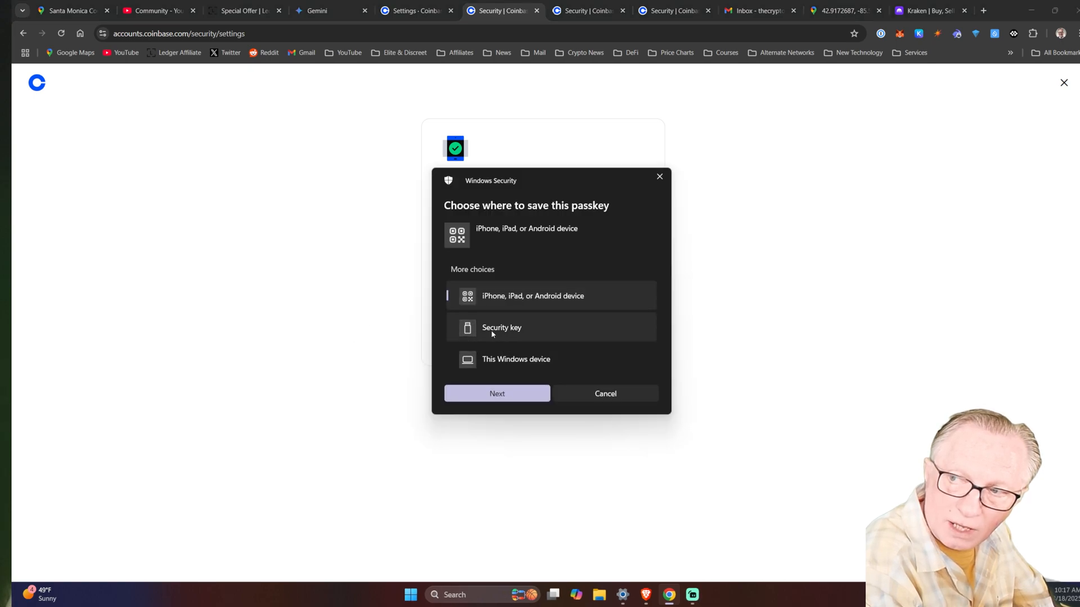
left_click(501, 328)
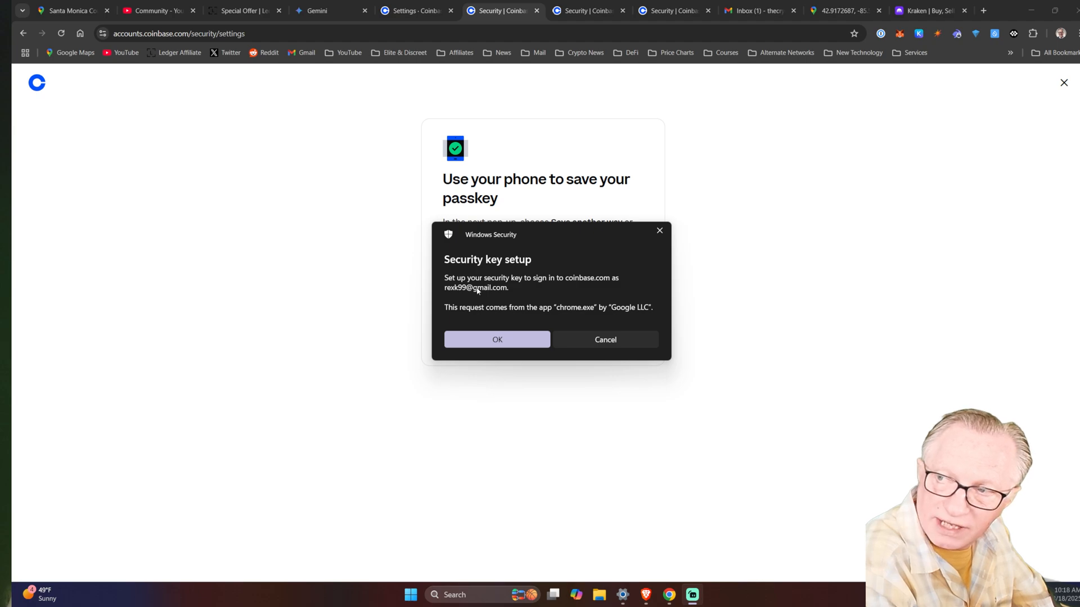
left_click(496, 340)
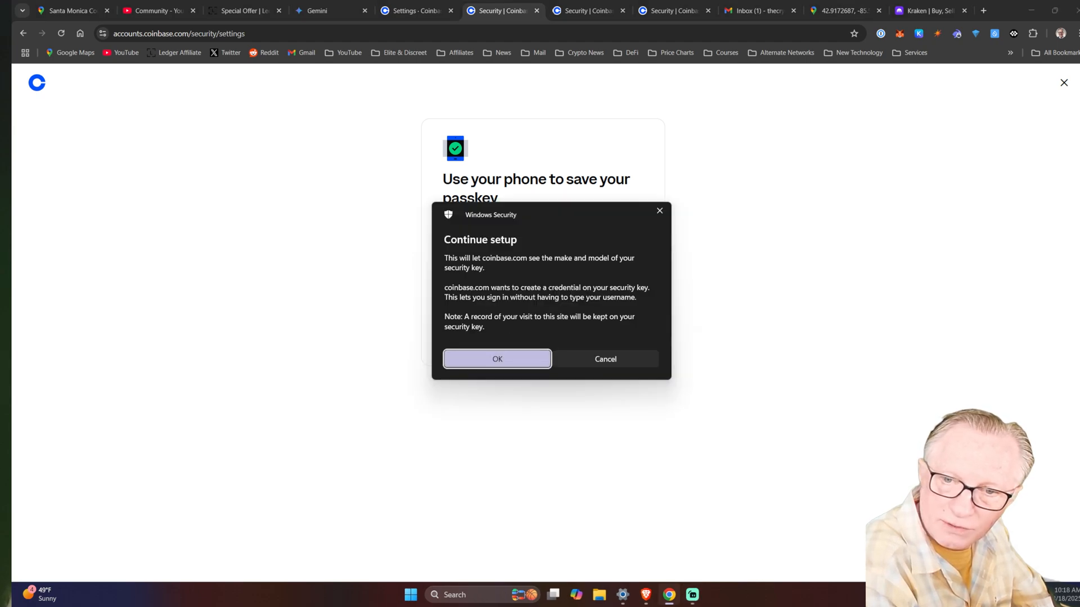
left_click(496, 358)
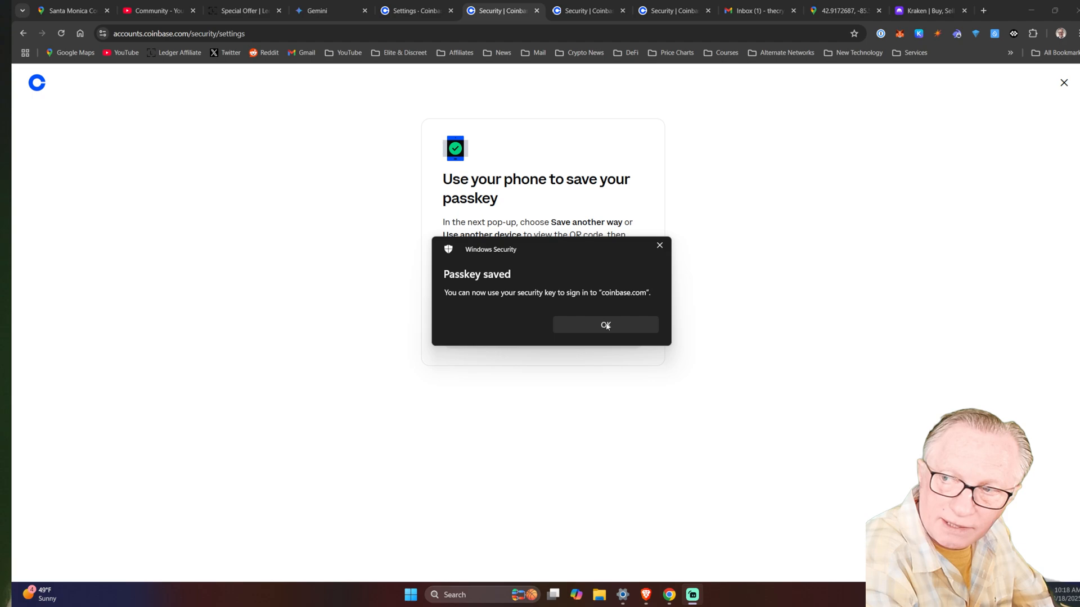
left_click(606, 325)
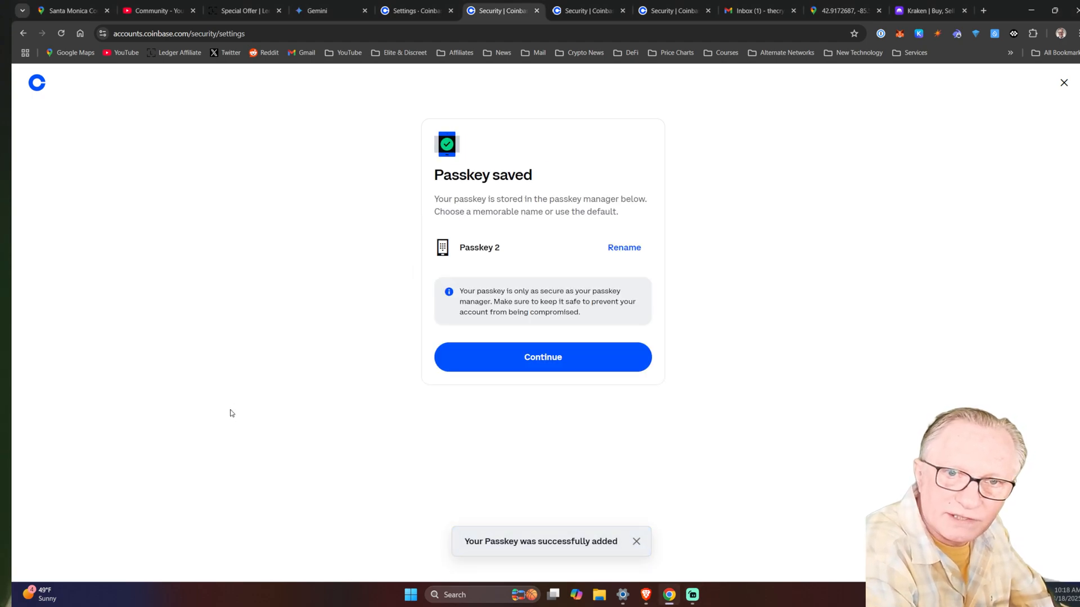
left_click(542, 356)
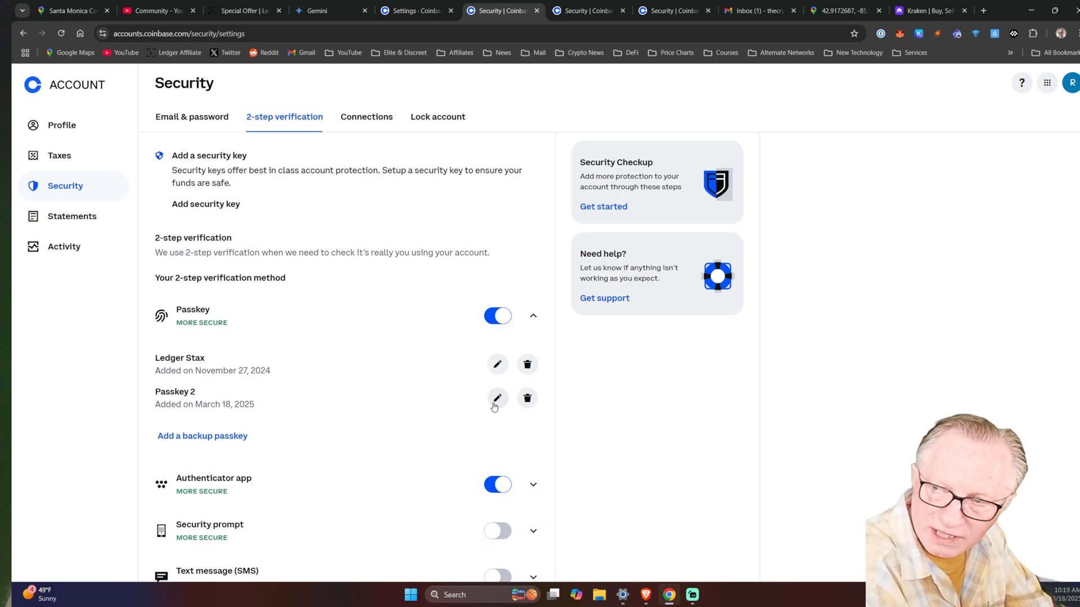
Rename Passkey 2 to 'Ledger Flex' after approving on the Ledger
left_click(498, 398)
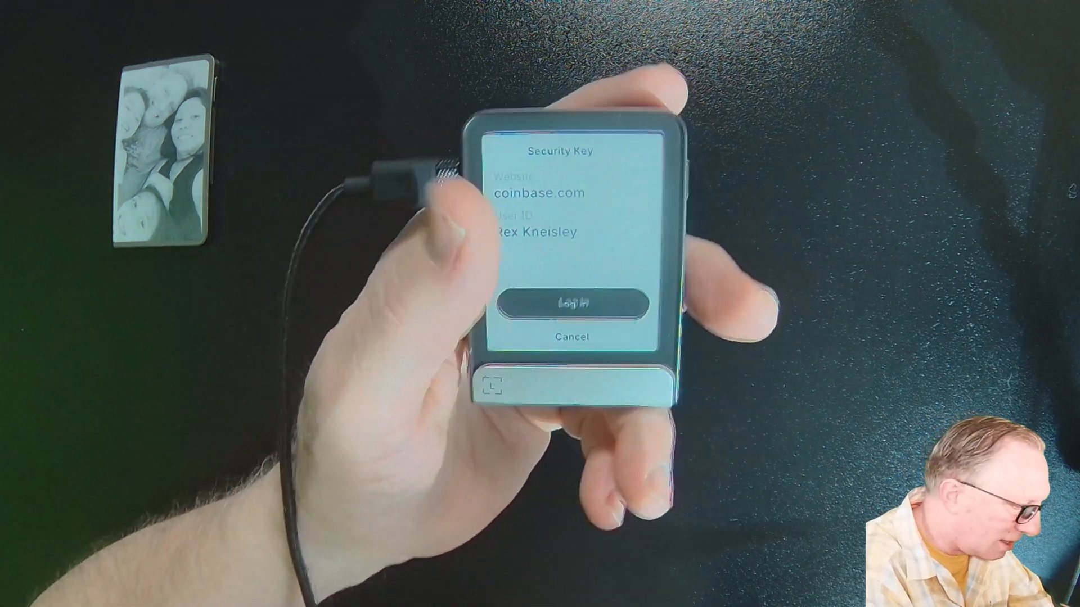
left_click(576, 302)
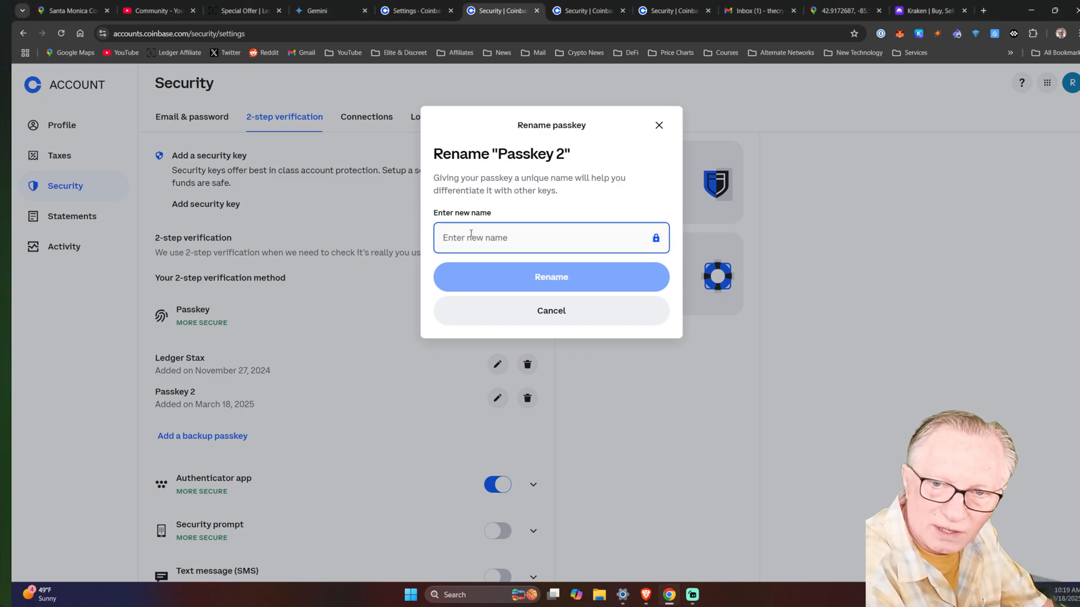
type("Ledger Flex")
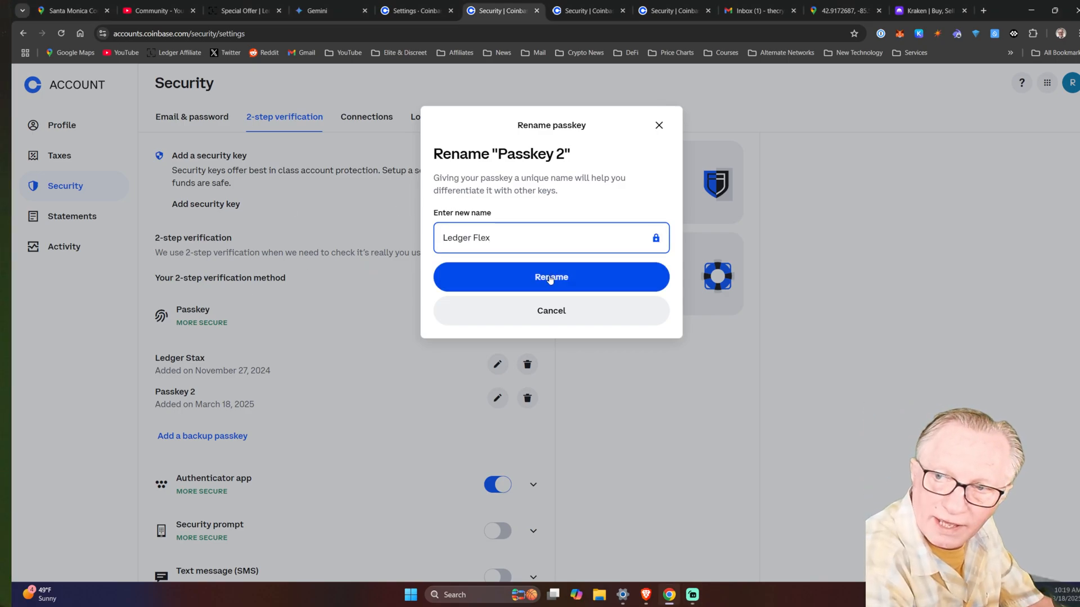
left_click(551, 277)
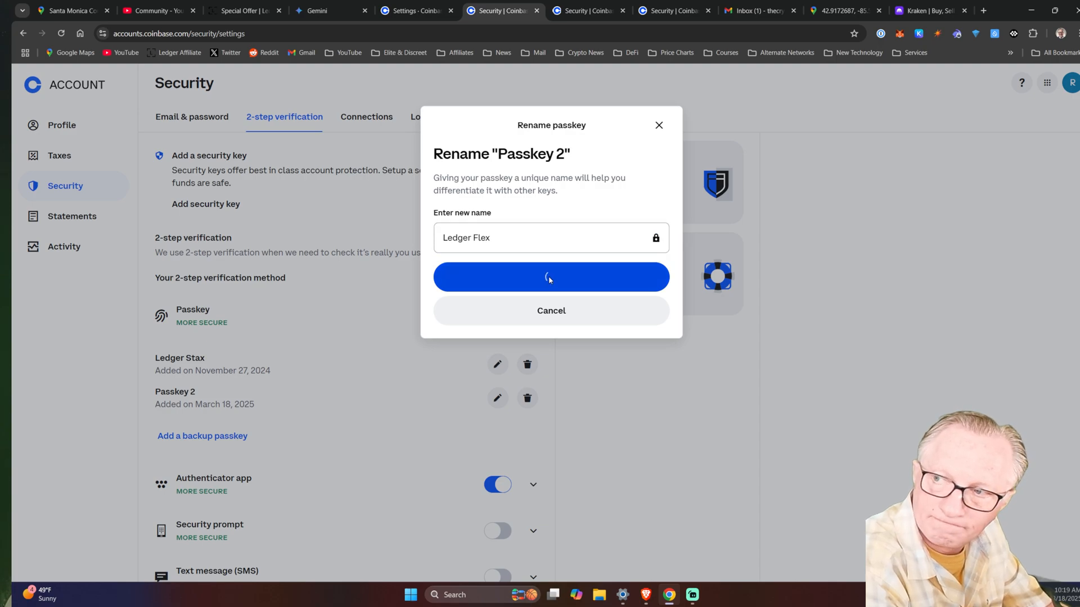
left_click(550, 277)
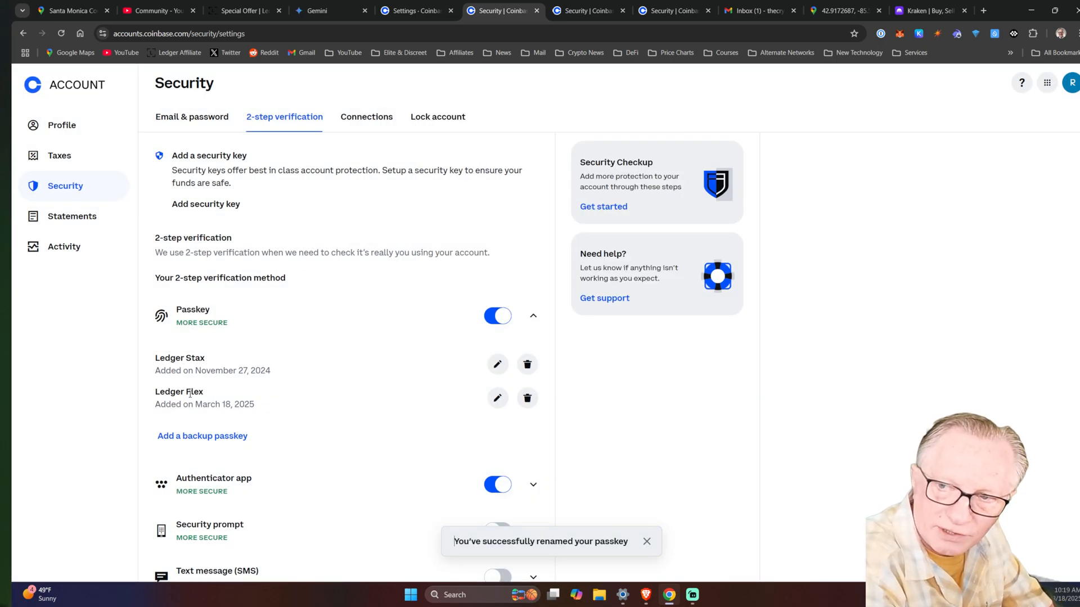